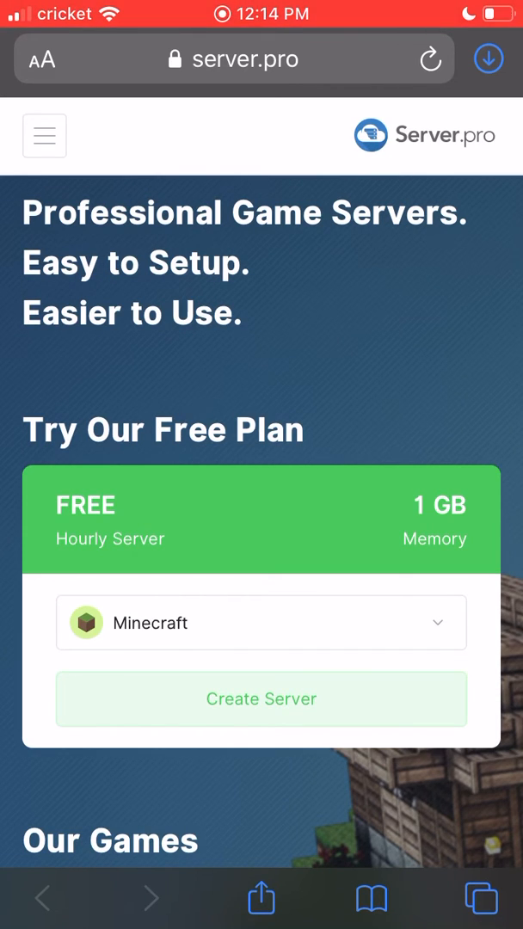
Step: Scroll the home page past the sign-up box and pricing plans to the Features comparison table
scroll("down", 3)
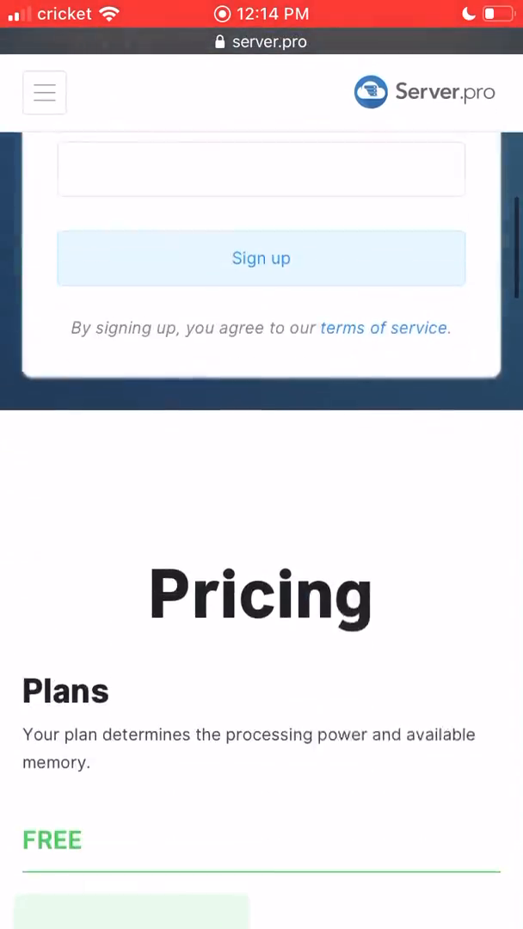
scroll("down", 3)
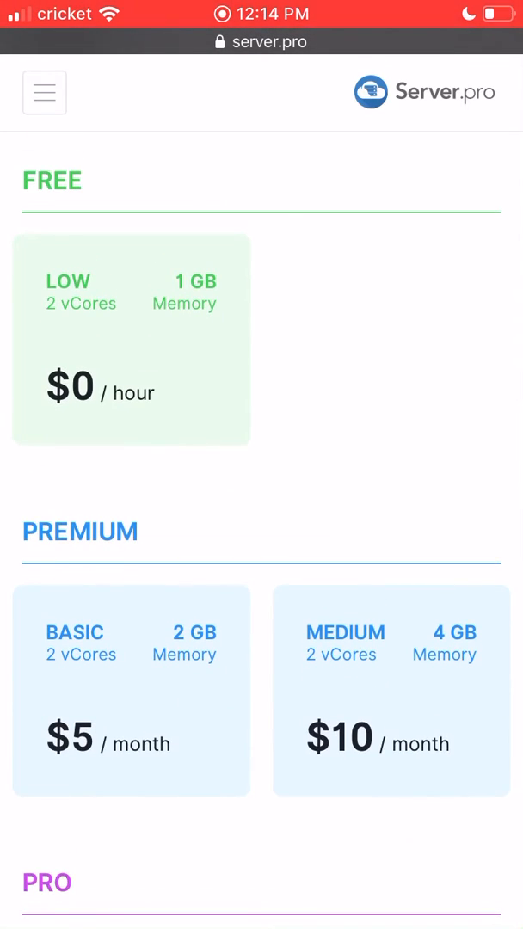
scroll("down", 3)
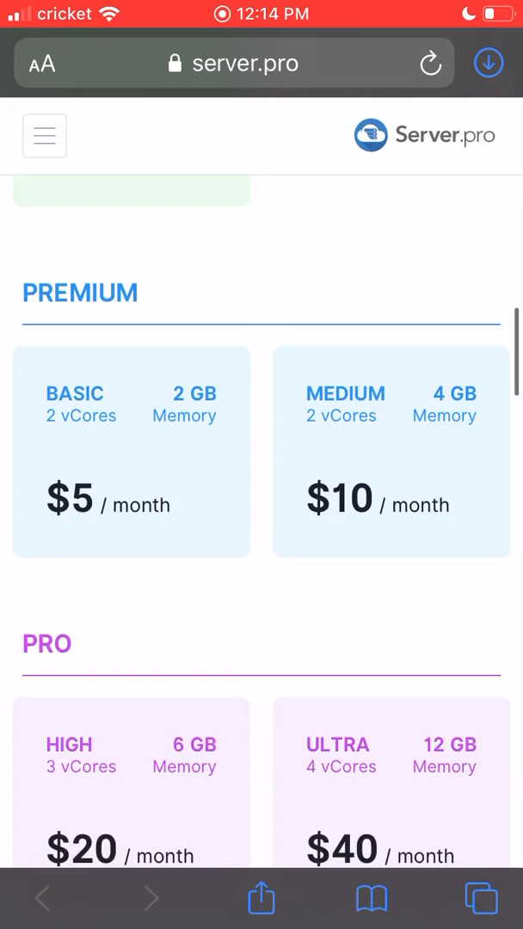
scroll("down", 3)
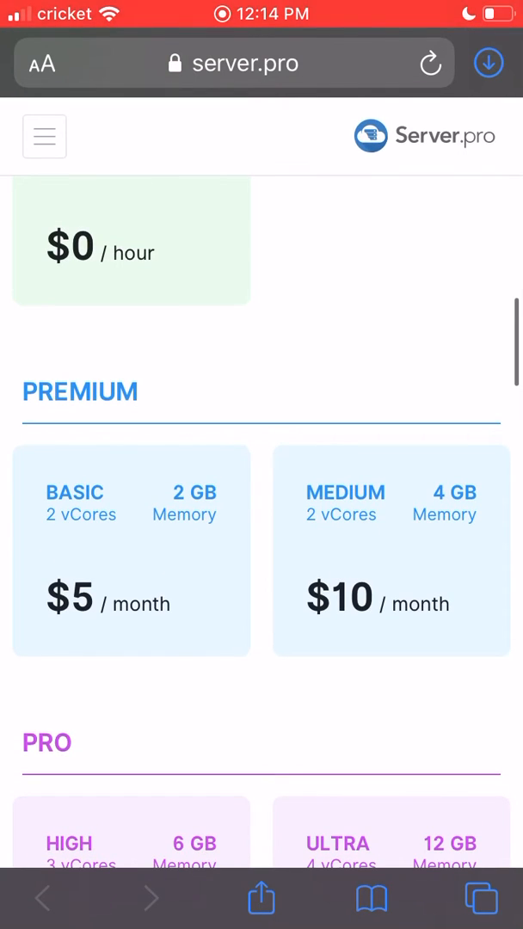
scroll("down", 3)
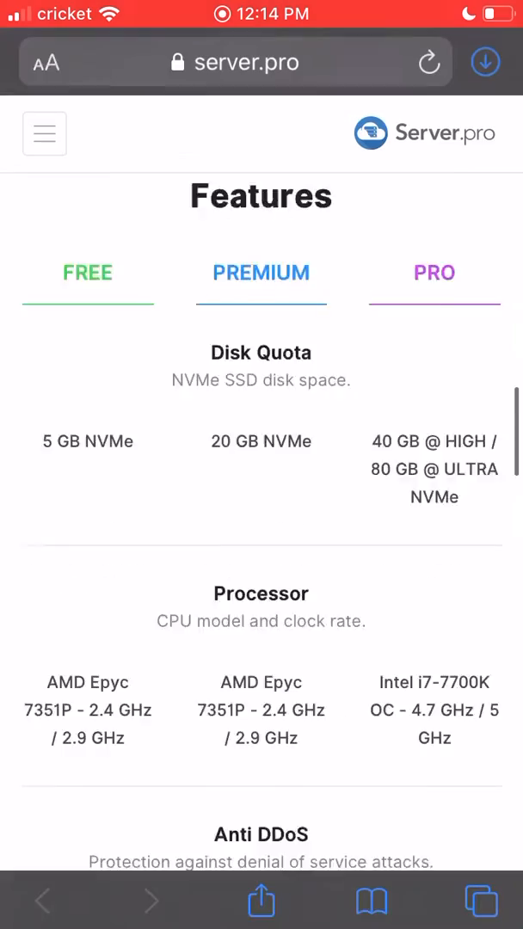
Step: Jump to Pricing from the site menu and glance over the game features comparison
left_click(44, 134)
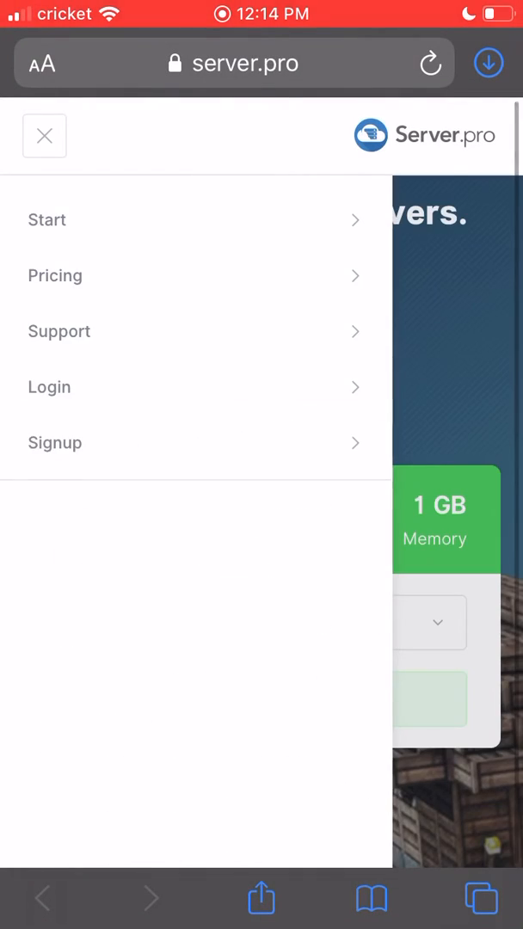
left_click(45, 136)
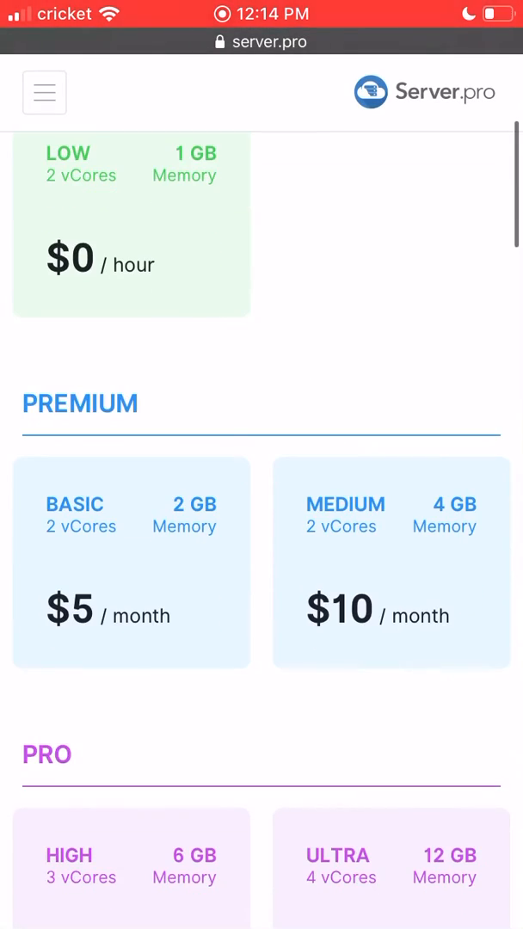
scroll("down", 3)
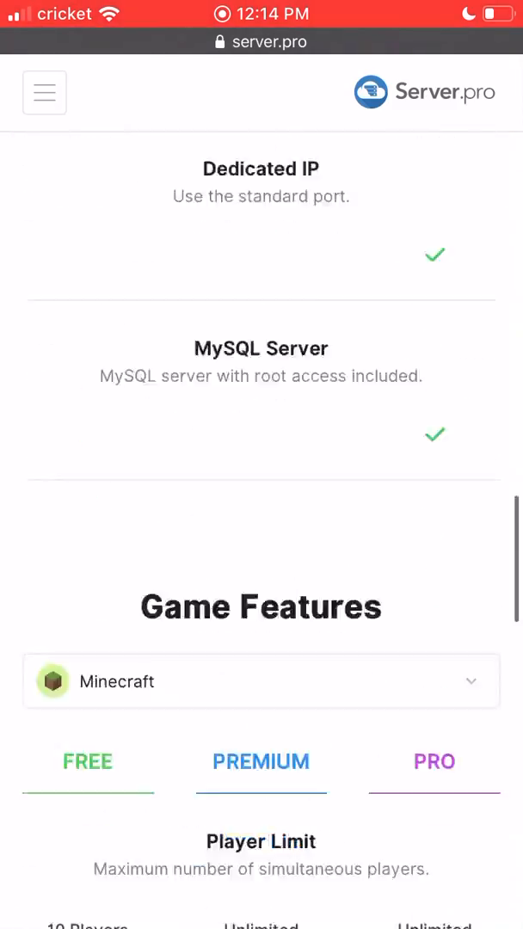
scroll("up", 3)
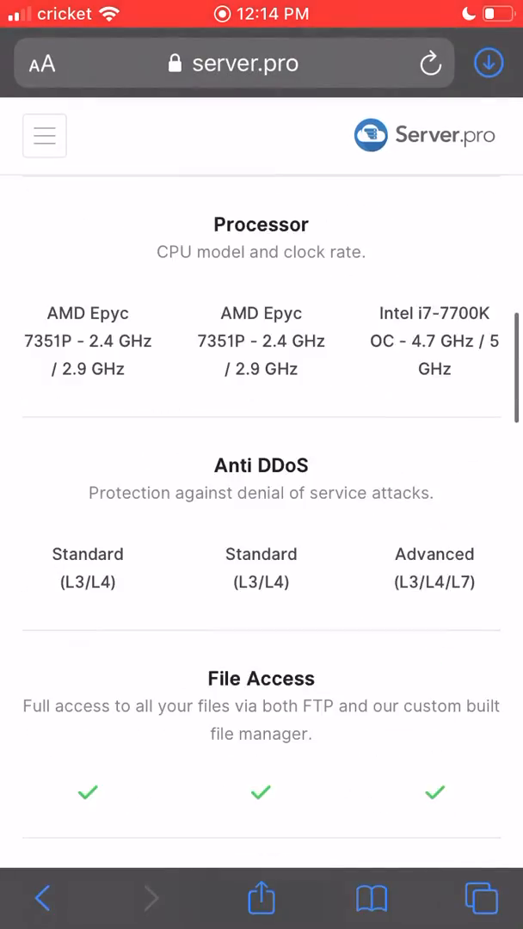
Step: Return to the home page start via the menu and bring the free Minecraft plan into view
left_click(44, 134)
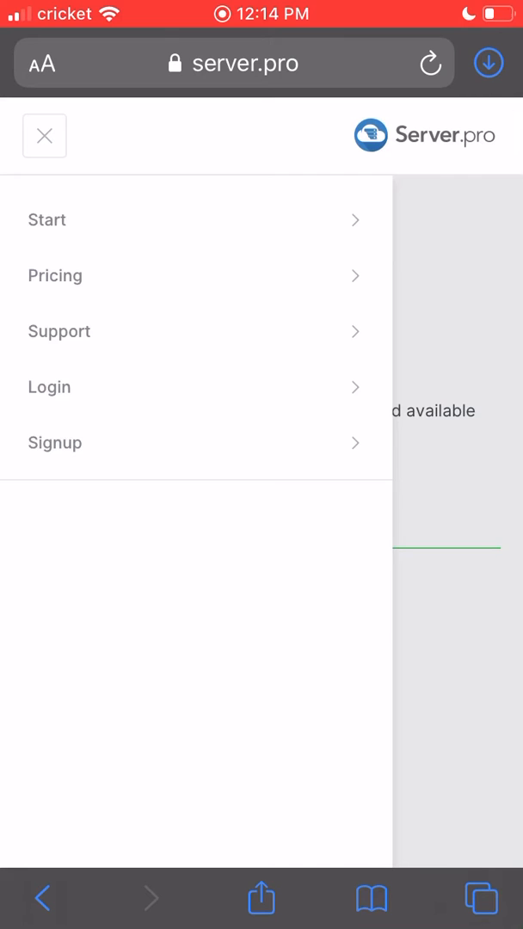
left_click(45, 136)
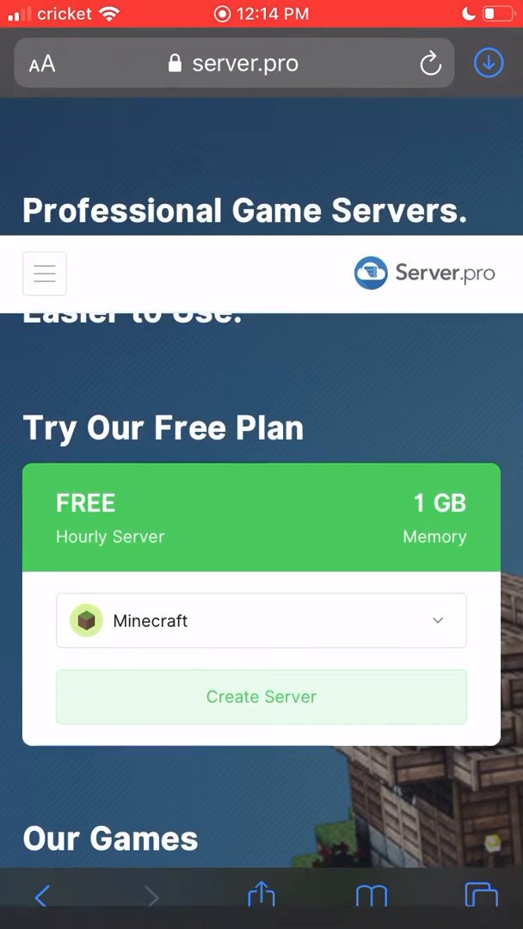
scroll("down", 3)
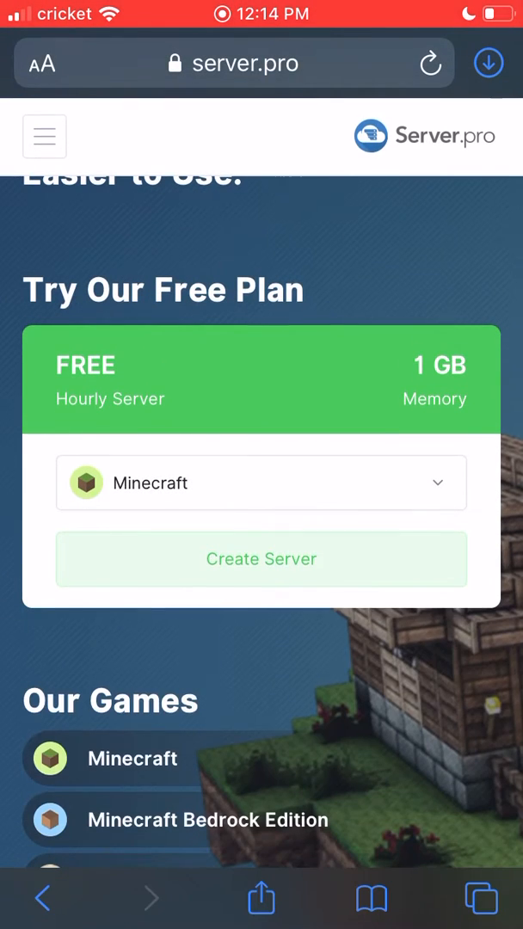
Step: Browse the Create Server plan tiers down to the Medium 4 GB $10/month premium plan
scroll("down", 3)
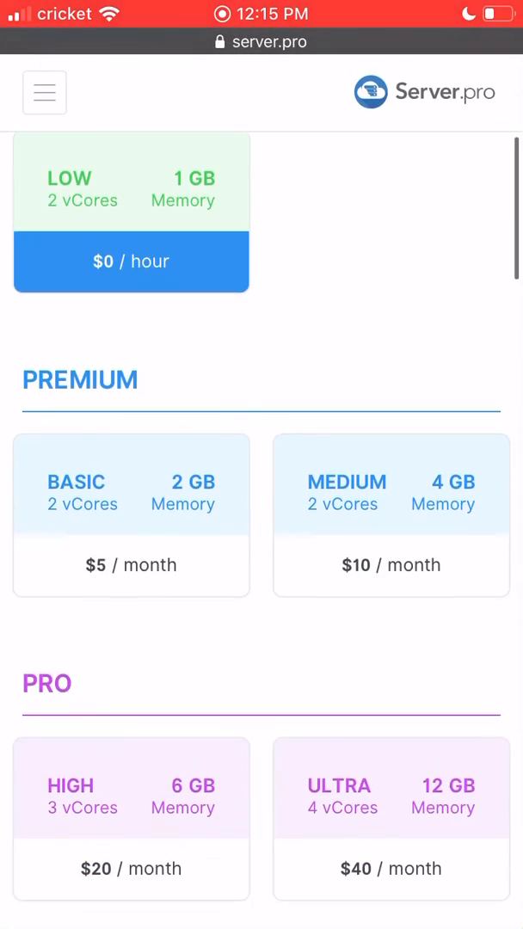
scroll("down", 3)
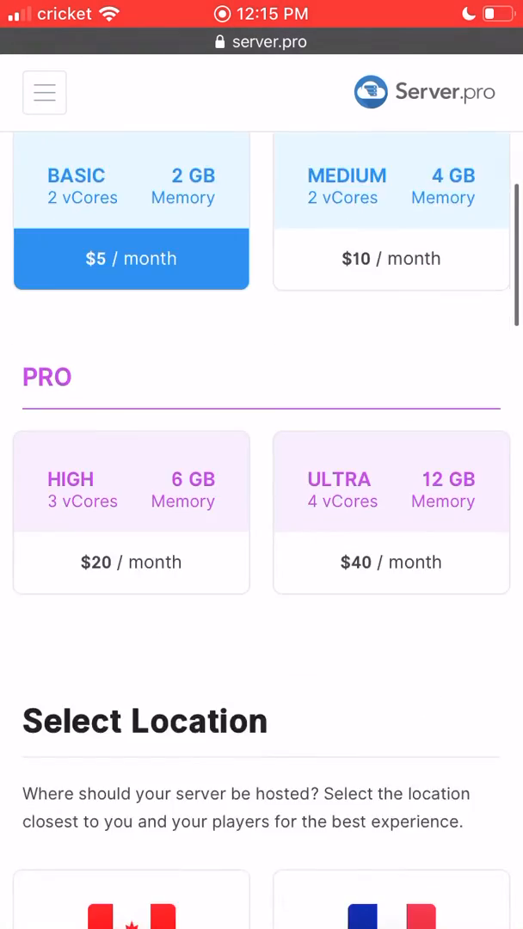
scroll("down", 3)
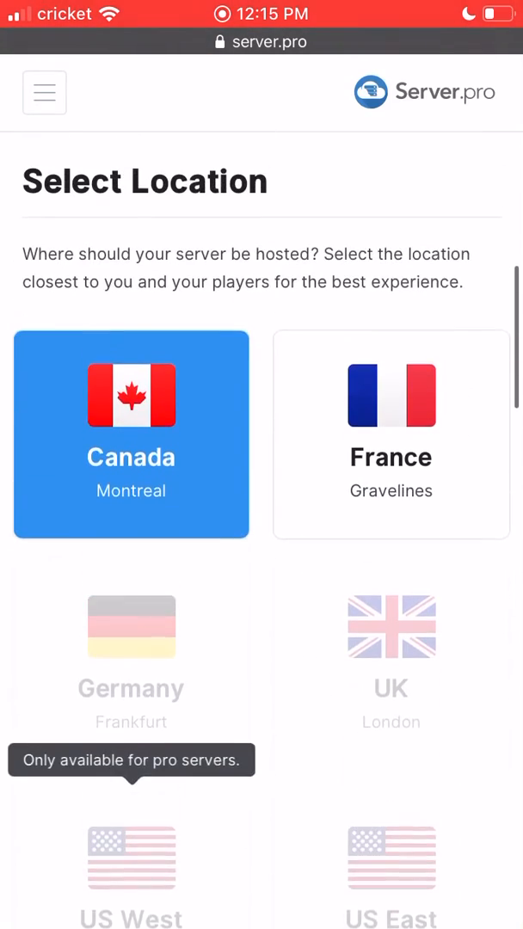
scroll("down", 3)
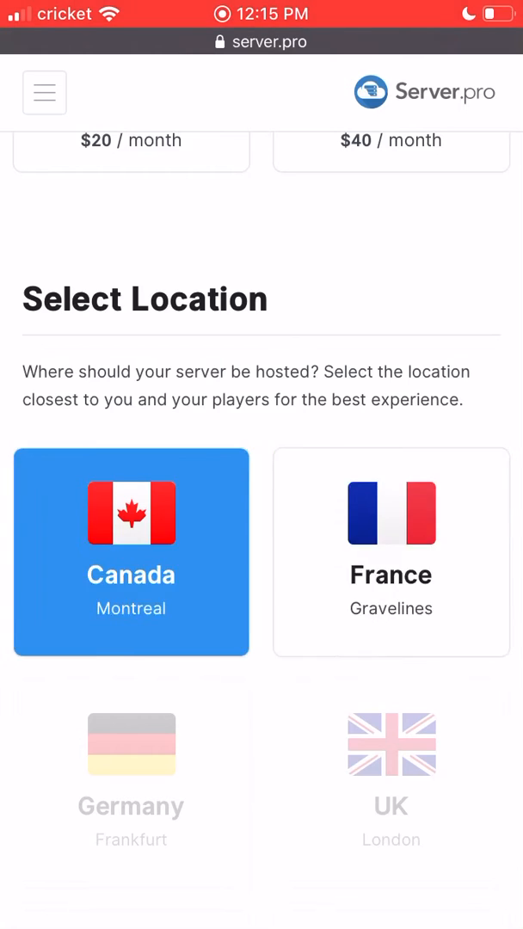
scroll("down", 3)
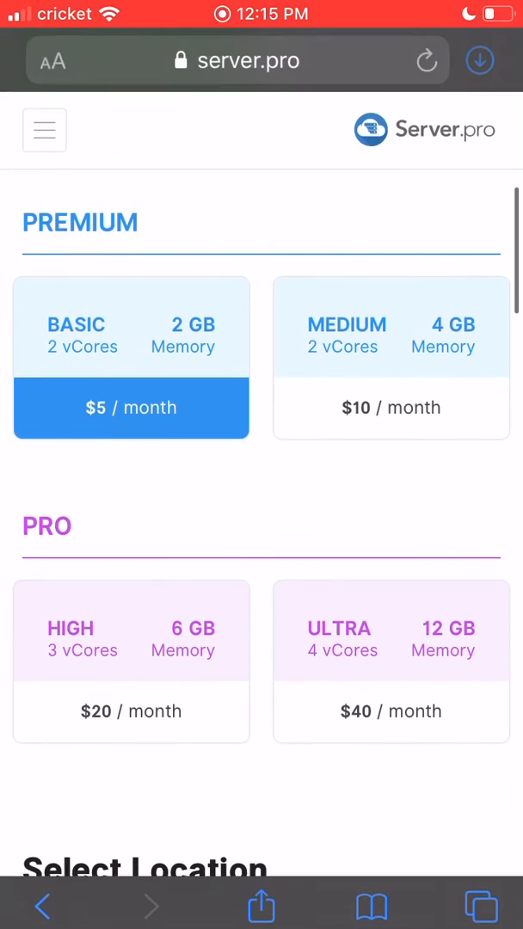
Step: Continue past the Canada, Montreal location to the version, hostname and sign-up sections
scroll("down", 3)
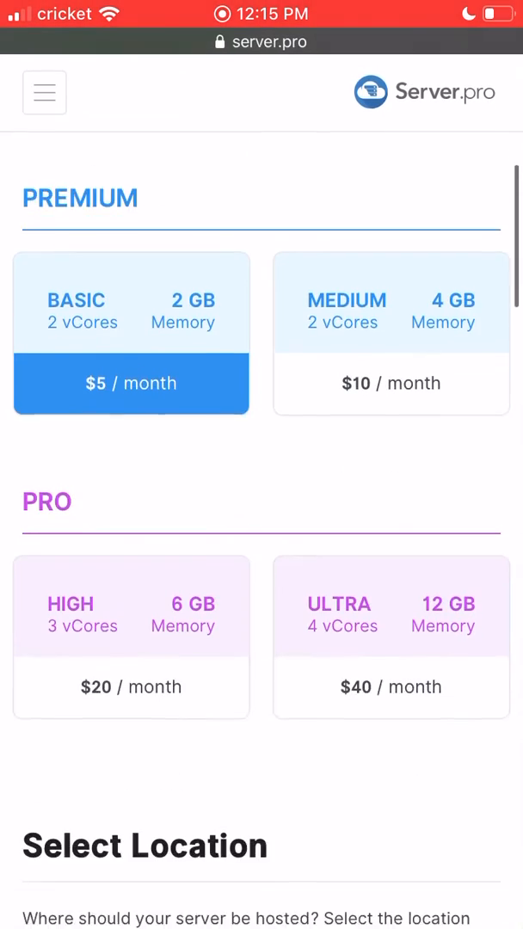
scroll("down", 3)
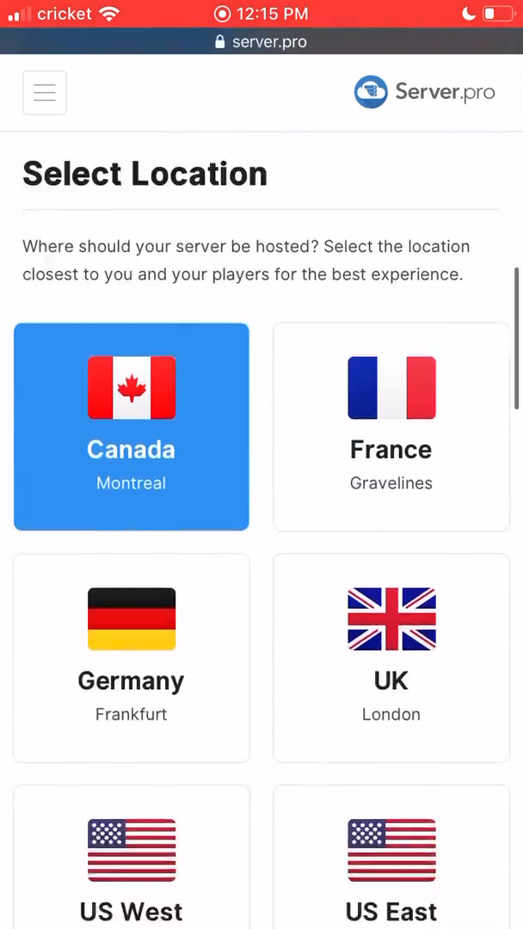
scroll("down", 3)
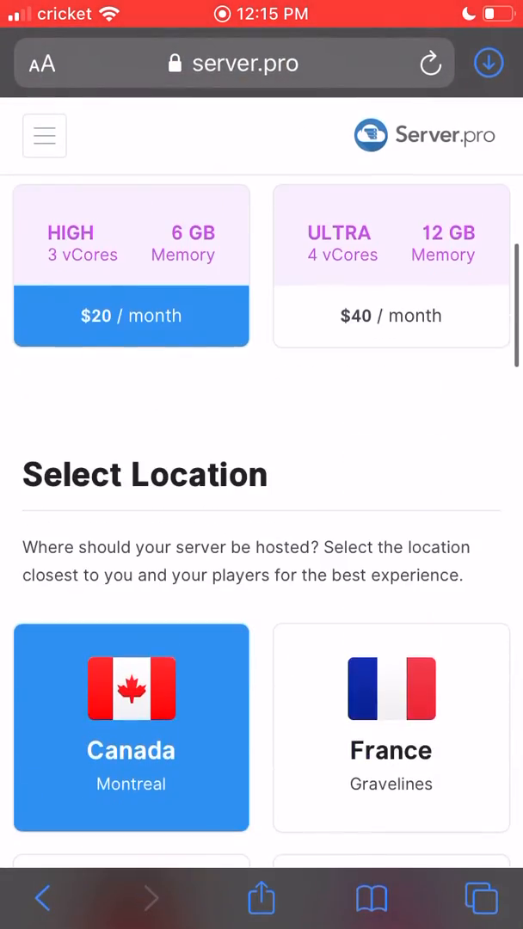
scroll("up", 3)
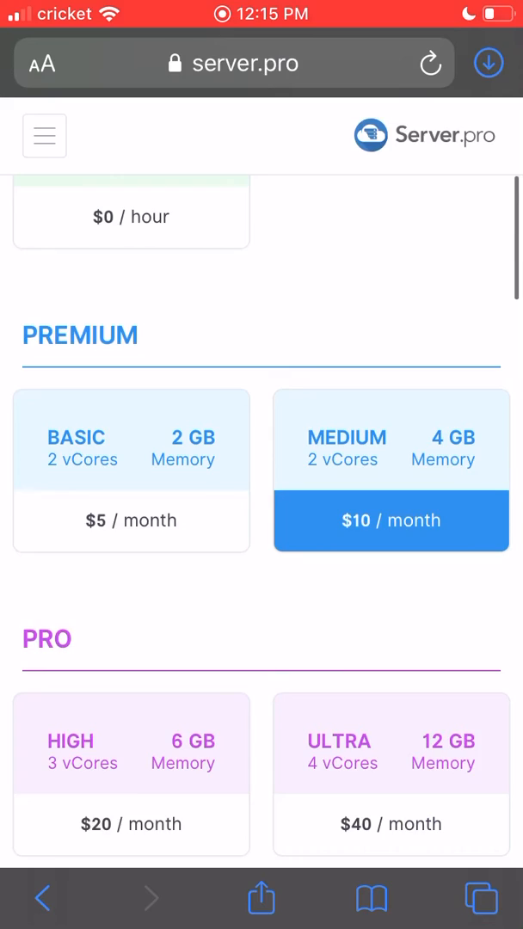
scroll("down", 3)
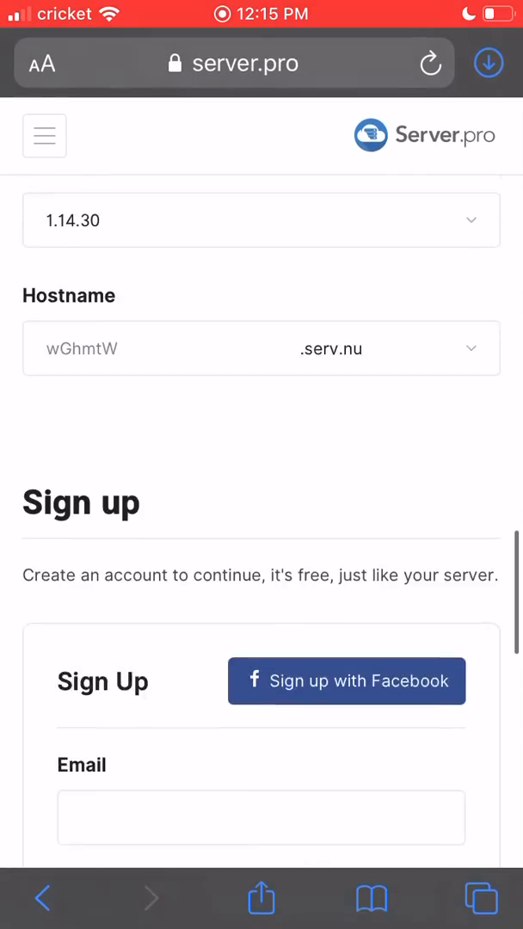
Step: Scroll to version 1.14.30, the suggested .serv.nu hostname and the Sign up form below
scroll("down", 3)
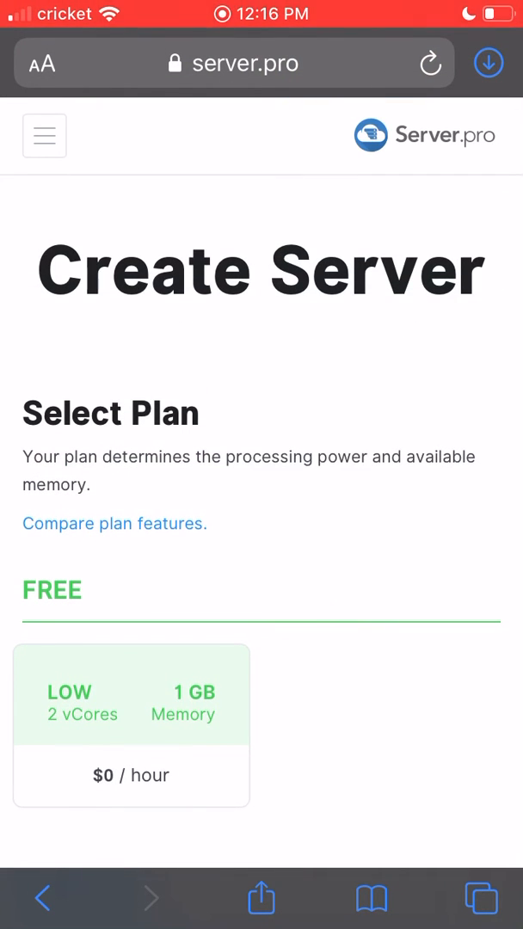
scroll("down", 3)
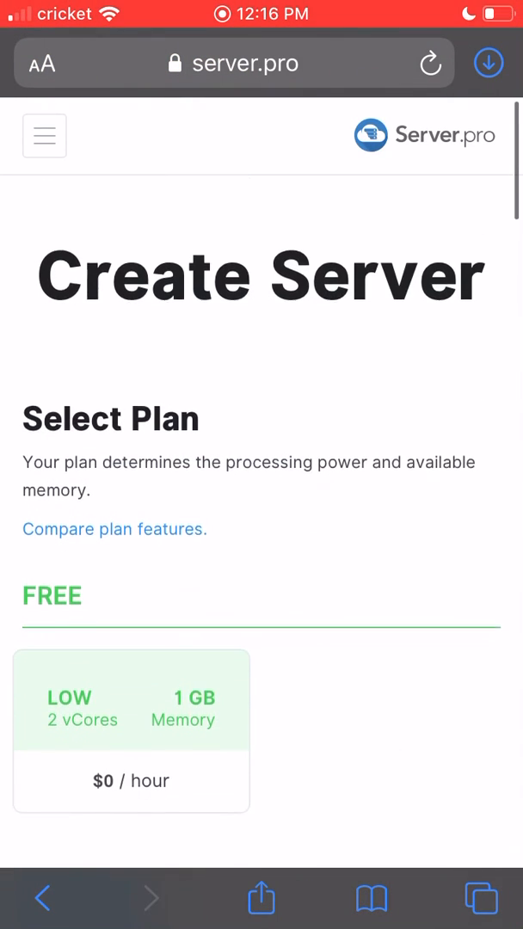
scroll("down", 3)
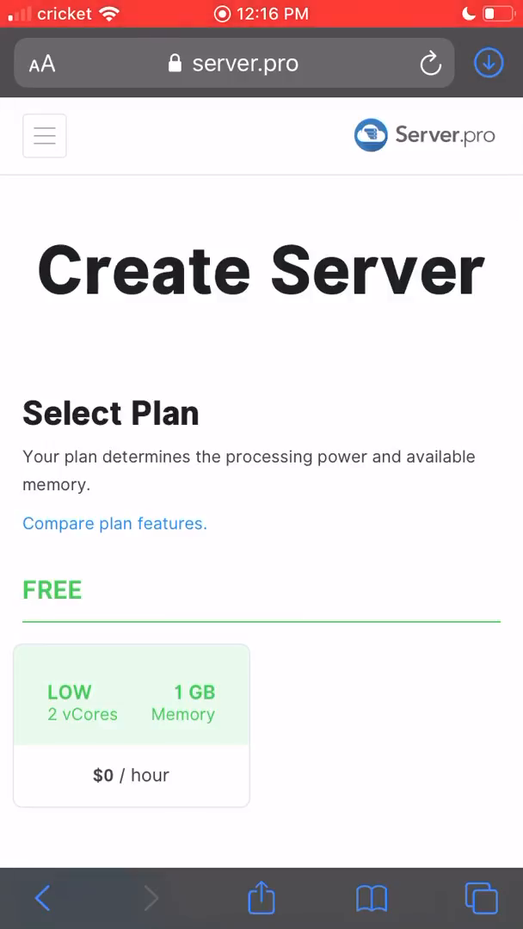